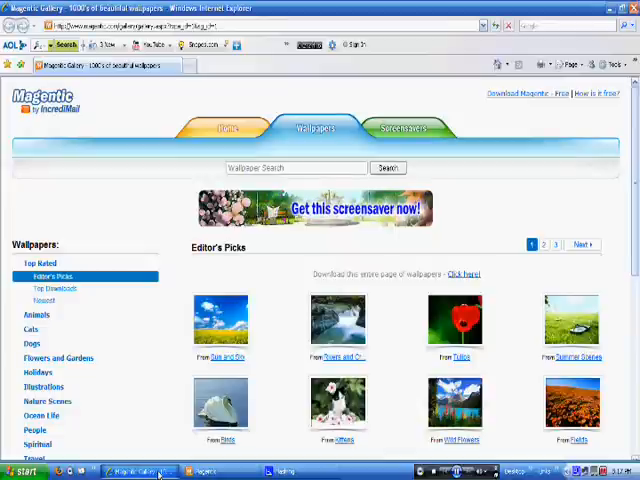
# Bring Magentic forward and set Nature Scenes' Sun and Sky photo as wallpaper.
pyautogui.click(140, 472)
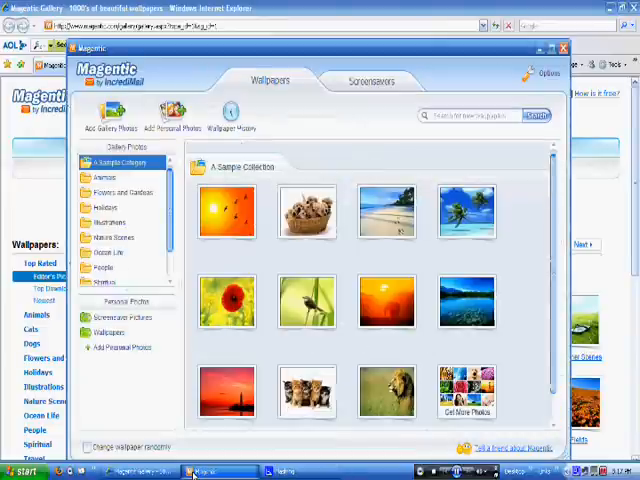
pyautogui.click(565, 47)
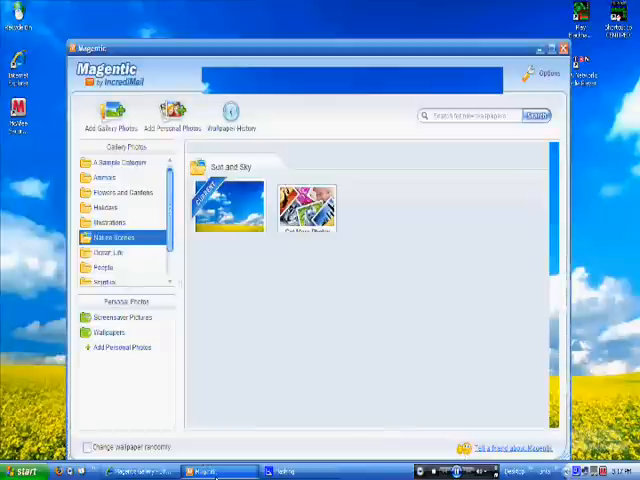
# Preview the Spring Valley screensaver, showing the snowy elk scene.
pyautogui.click(370, 85)
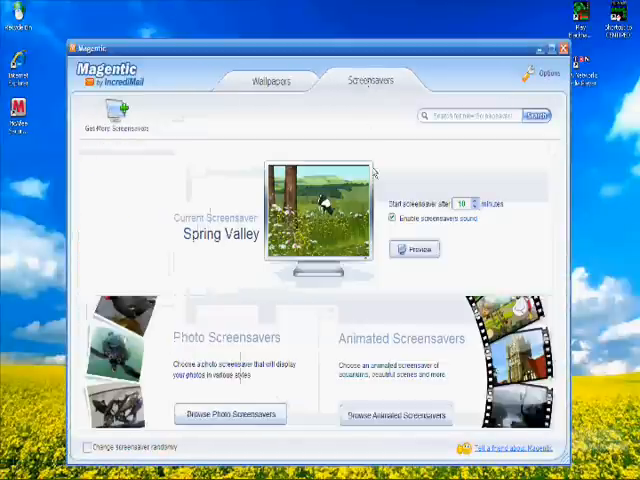
pyautogui.click(415, 249)
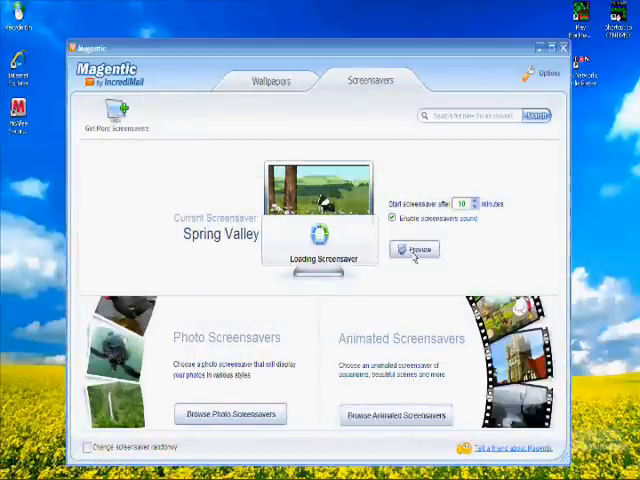
pyautogui.click(414, 249)
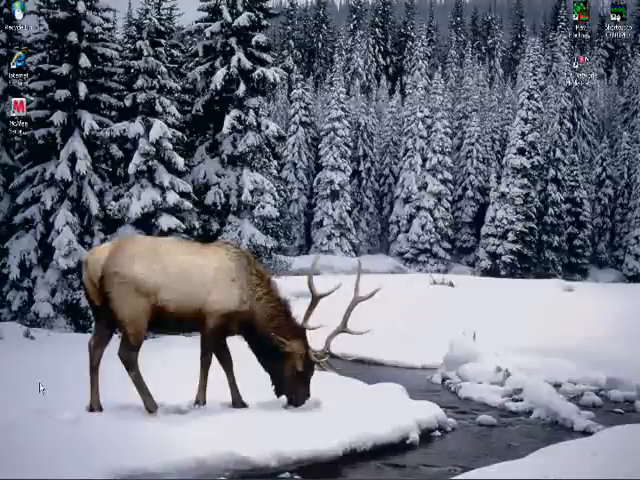
# Open the Start menu and expand All Programs to reach Magentic by IncrediMail.
pyautogui.click(25, 464)
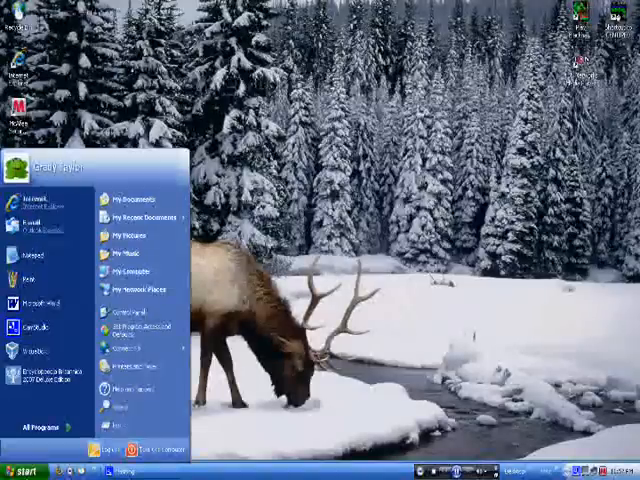
pyautogui.click(44, 424)
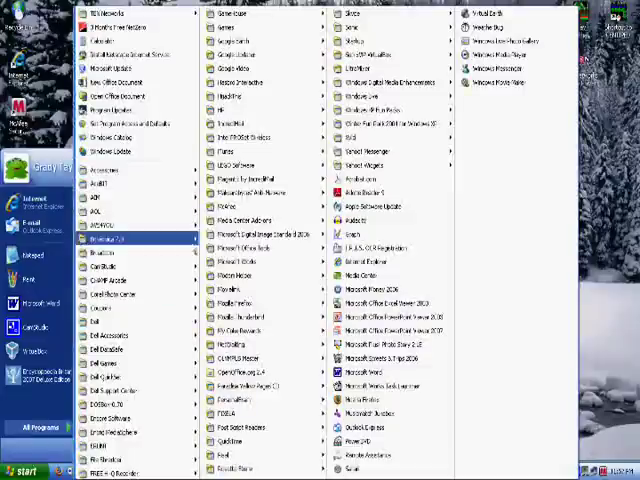
pyautogui.moveTo(248, 179)
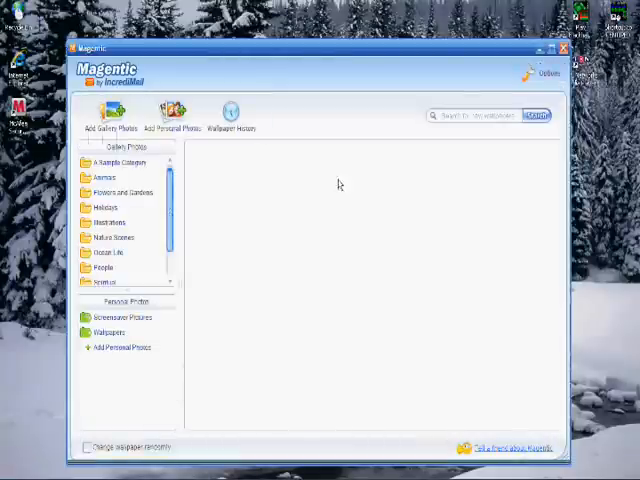
# Set the orange sunset with flying birds from A Sample Collection as wallpaper.
pyautogui.click(104, 178)
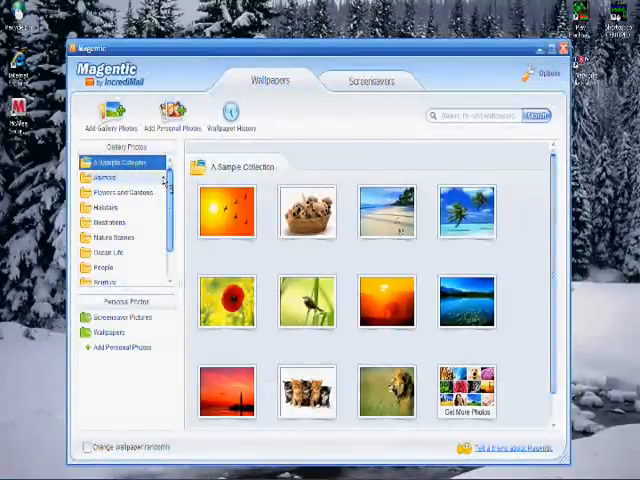
pyautogui.moveTo(225, 210)
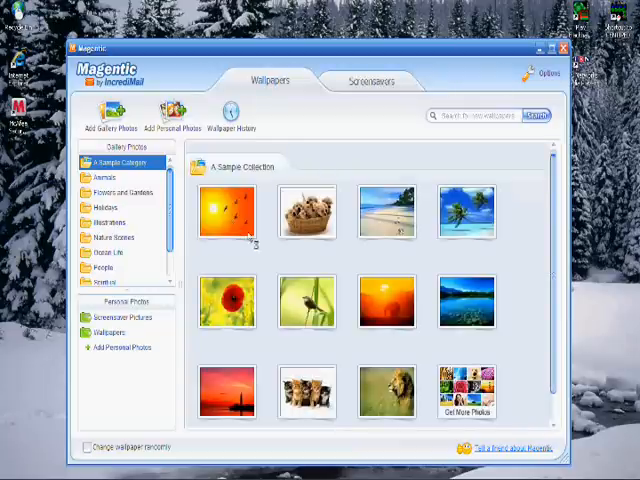
pyautogui.moveTo(227, 212)
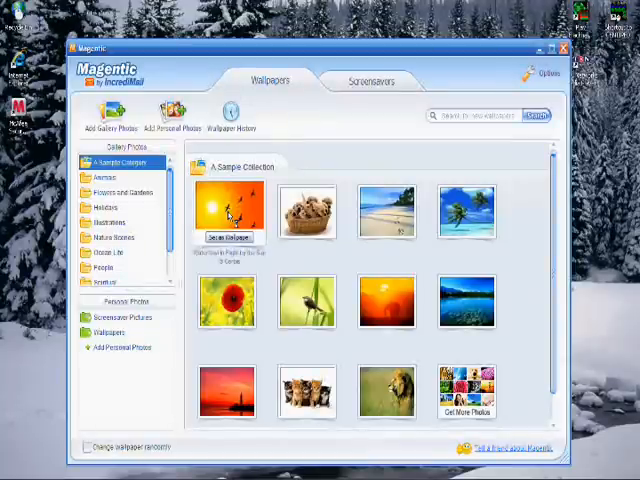
pyautogui.click(227, 237)
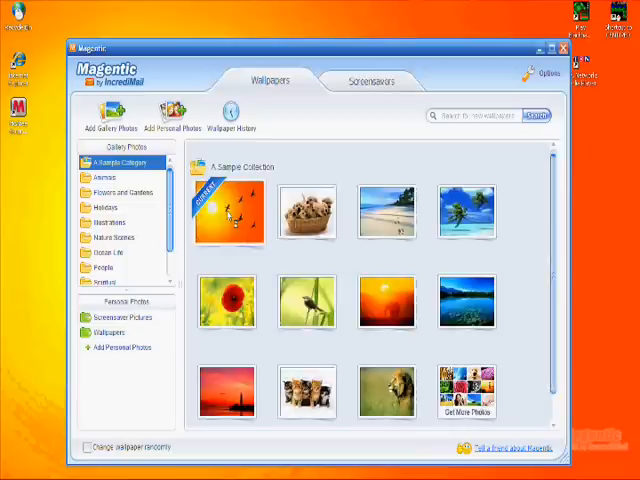
pyautogui.click(565, 48)
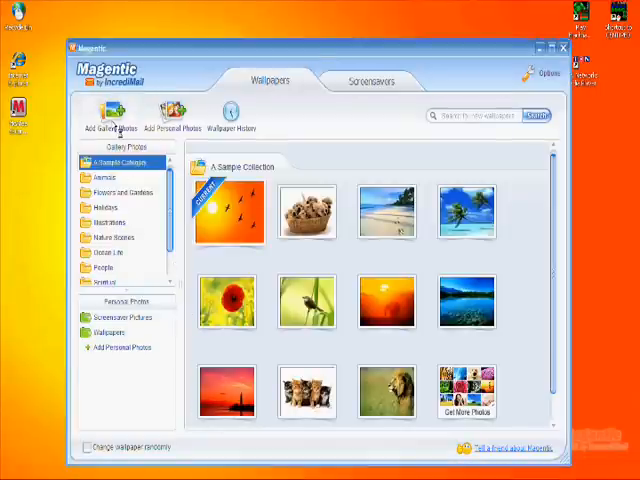
# Get the Birds wallpaper collection from the web gallery's Animals category.
pyautogui.click(479, 388)
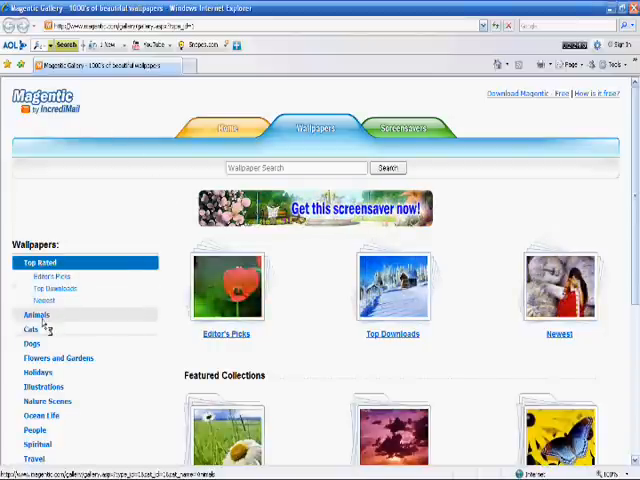
pyautogui.click(36, 316)
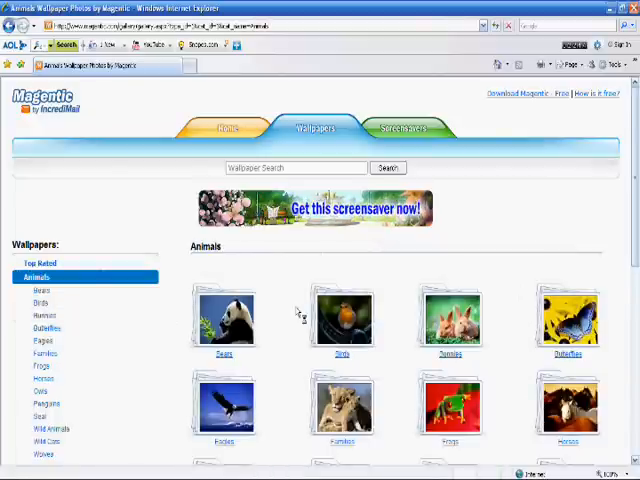
pyautogui.moveTo(342, 320)
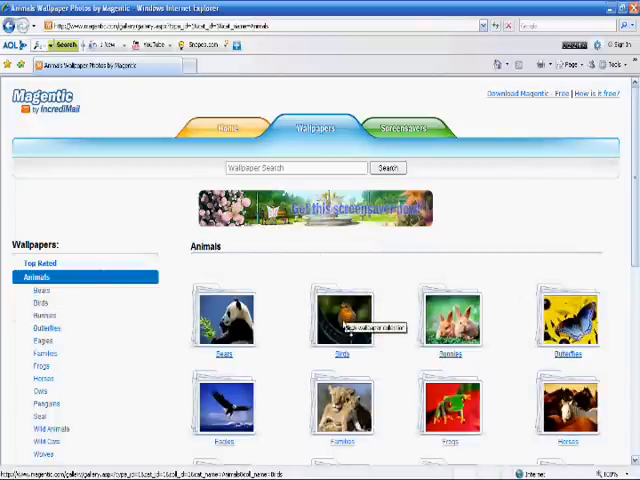
pyautogui.click(341, 318)
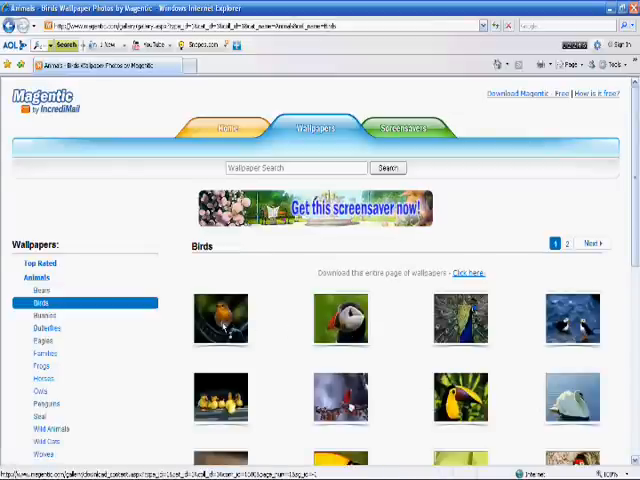
pyautogui.moveTo(220, 320)
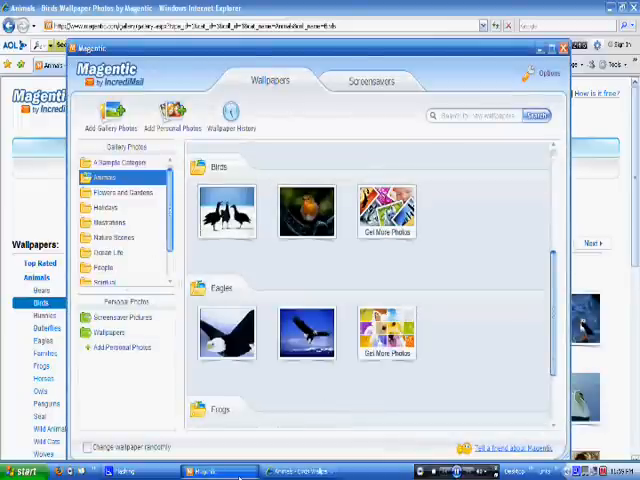
pyautogui.moveTo(470, 345)
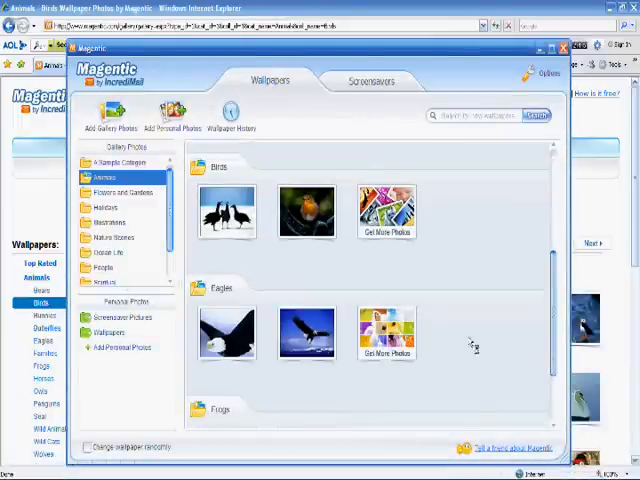
pyautogui.moveTo(473, 313)
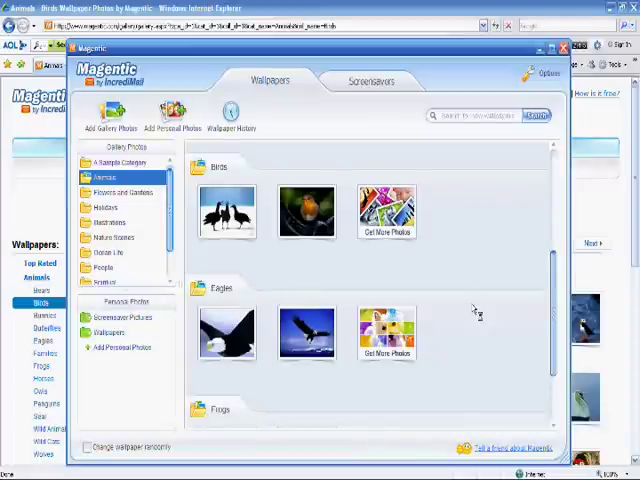
pyautogui.moveTo(226, 211)
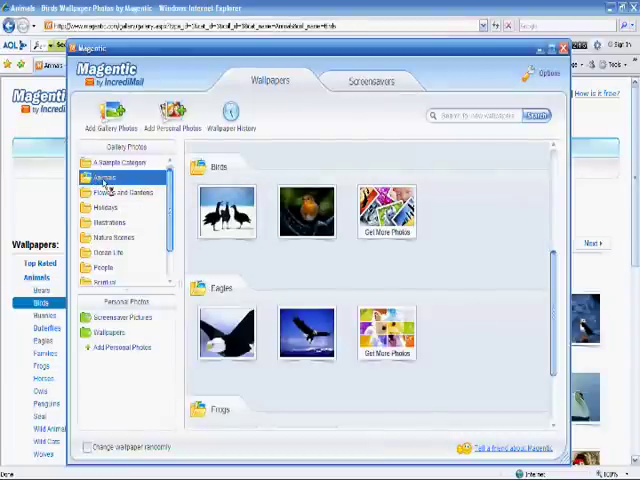
pyautogui.moveTo(305, 275)
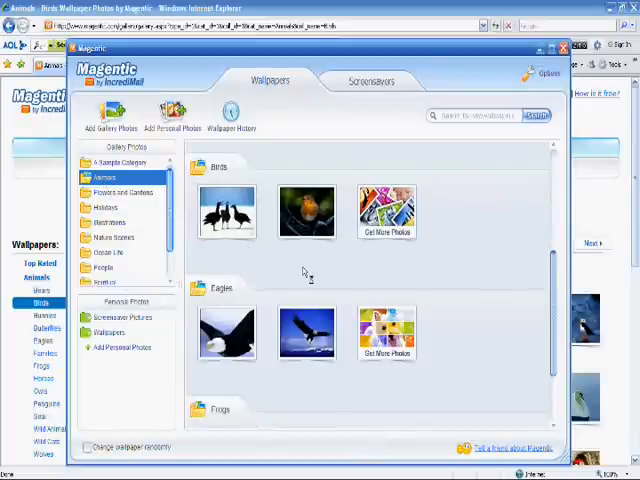
pyautogui.moveTo(305, 212)
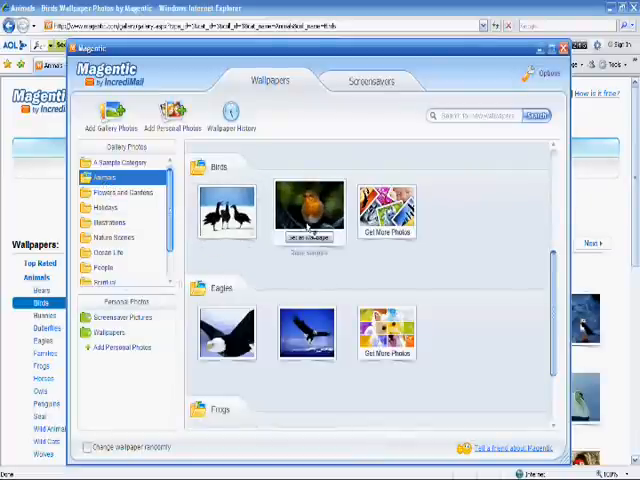
# Set the robin photo from the Birds collection as the current wallpaper.
pyautogui.click(311, 210)
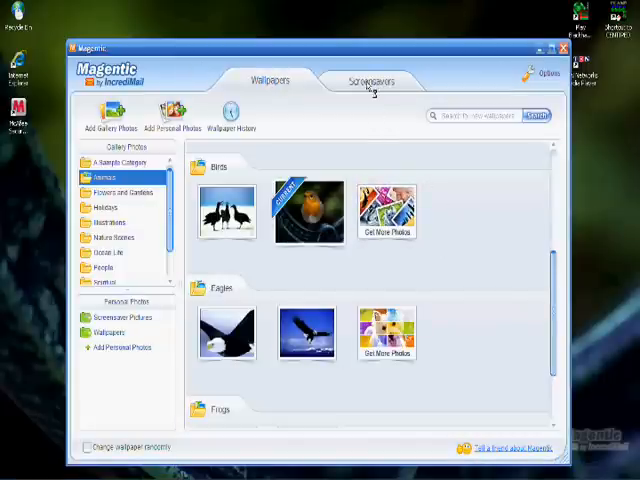
# Switch to Screensavers and browse the animated screensaver collections.
pyautogui.click(375, 82)
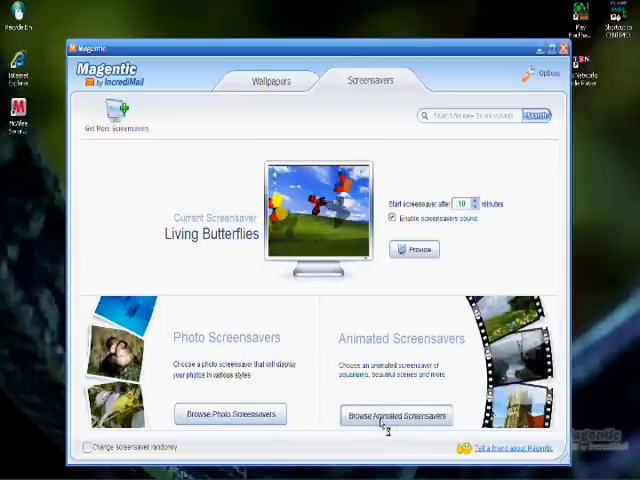
pyautogui.click(402, 415)
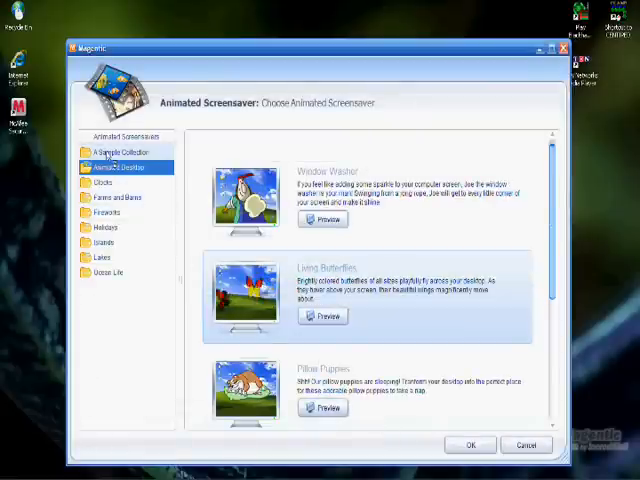
# Confirm Butterflies in the Sun from A Sample Collection as the screensaver.
pyautogui.click(115, 152)
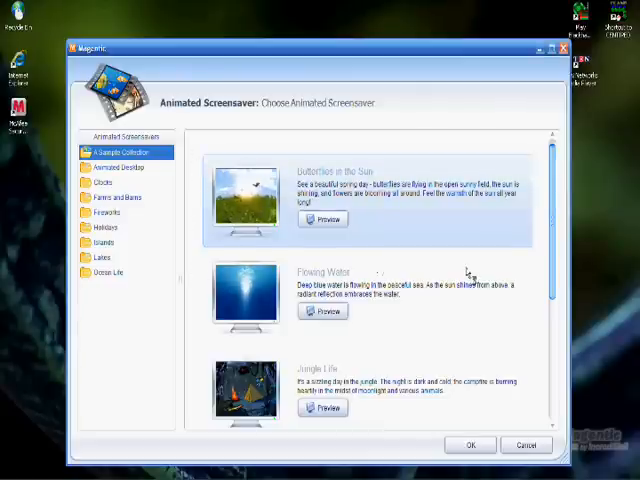
pyautogui.scroll(-3)
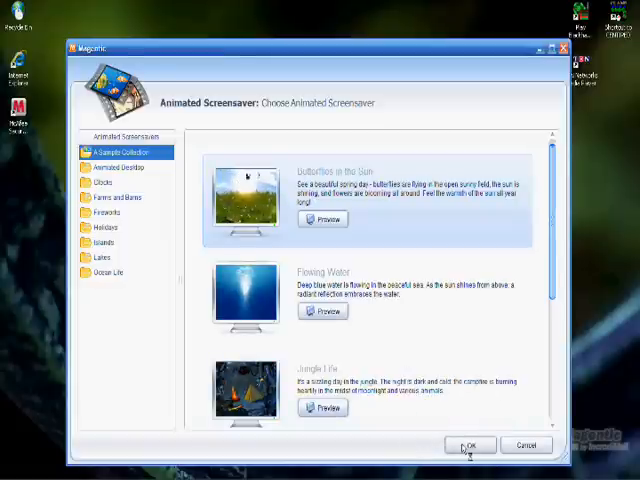
pyautogui.click(471, 446)
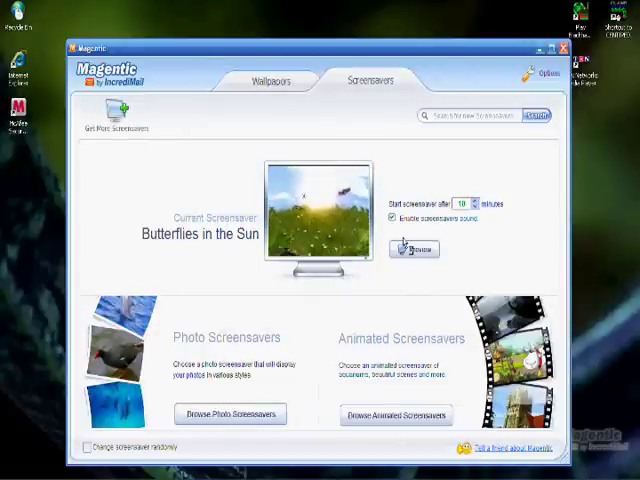
pyautogui.click(414, 249)
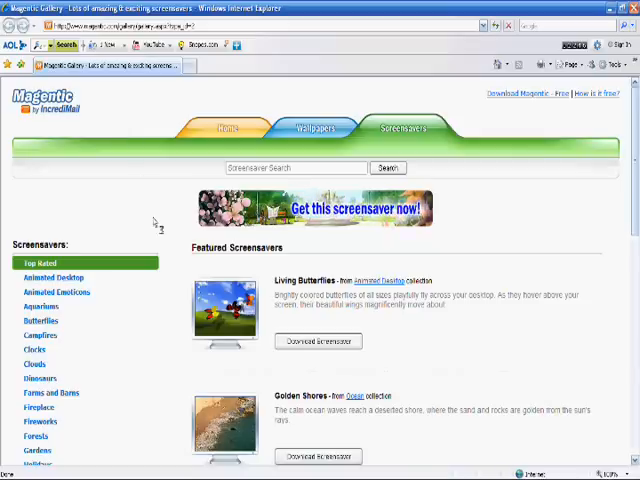
# Download the Cute Clownfish screensaver from the Ocean Life gallery page.
pyautogui.scroll(-3)
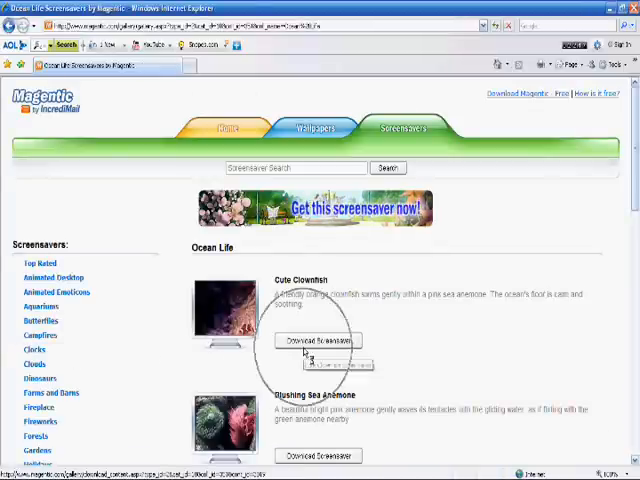
pyautogui.click(316, 340)
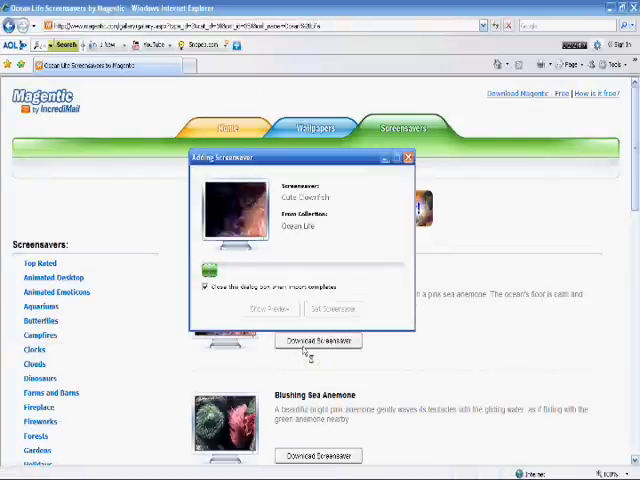
pyautogui.click(406, 157)
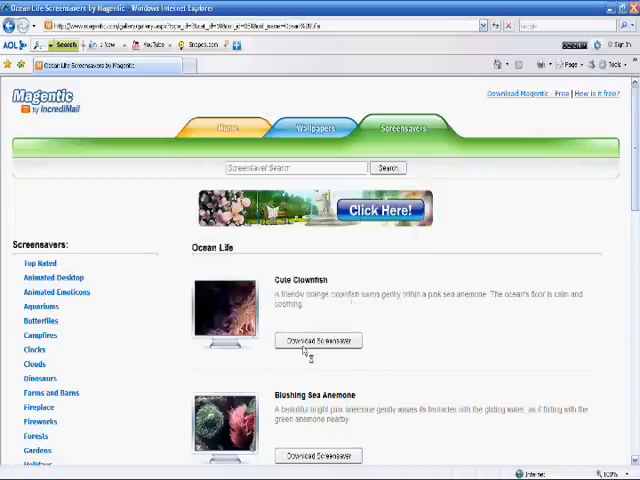
pyautogui.moveTo(290, 437)
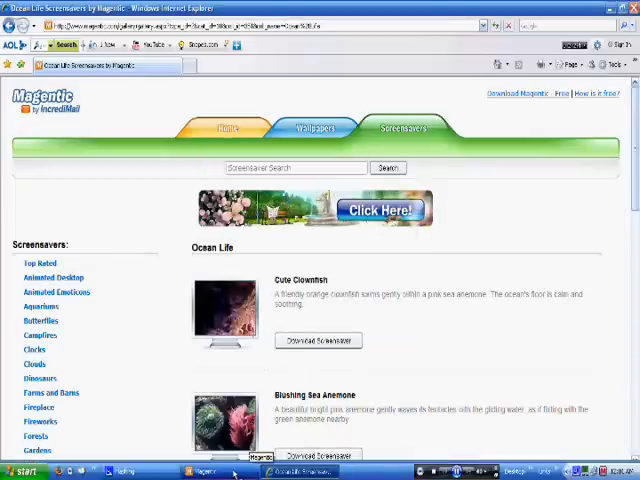
# Restore Magentic and choose Cute Clownfish from Ocean Life as the screensaver.
pyautogui.click(207, 468)
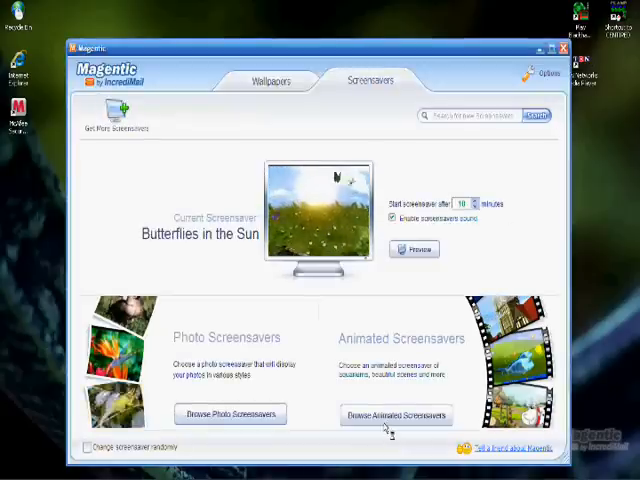
pyautogui.click(393, 415)
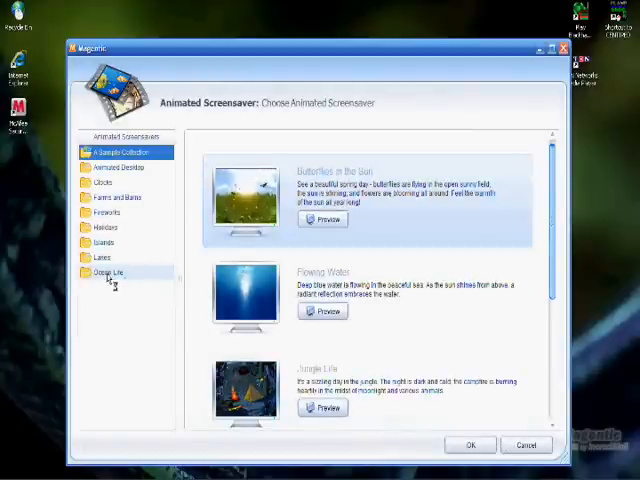
pyautogui.click(104, 272)
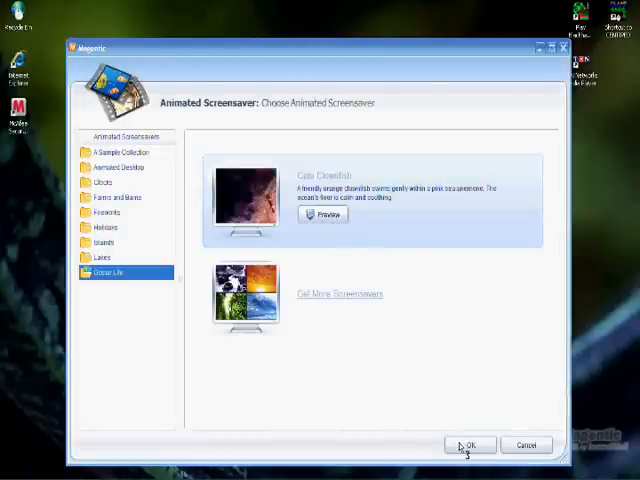
pyautogui.click(471, 444)
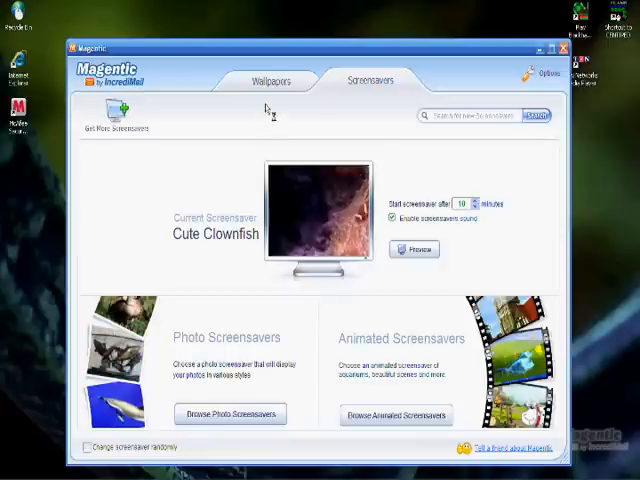
# Switch back to the Wallpapers gallery showing the Animals category.
pyautogui.click(263, 82)
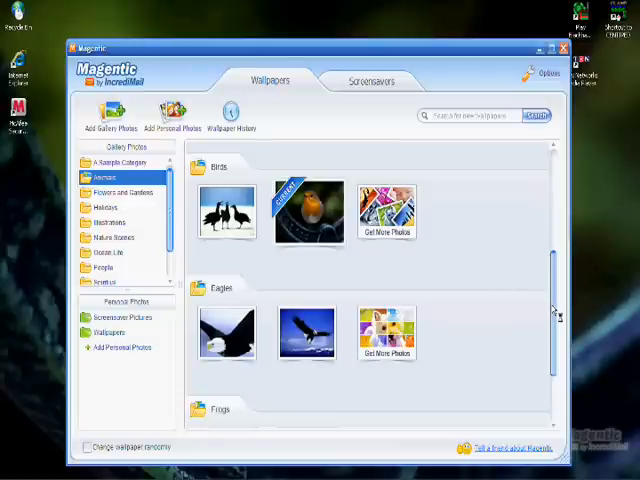
pyautogui.moveTo(553, 262)
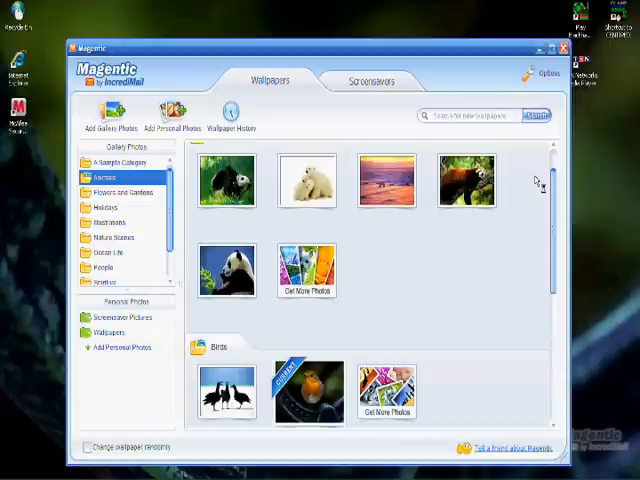
pyautogui.moveTo(374, 234)
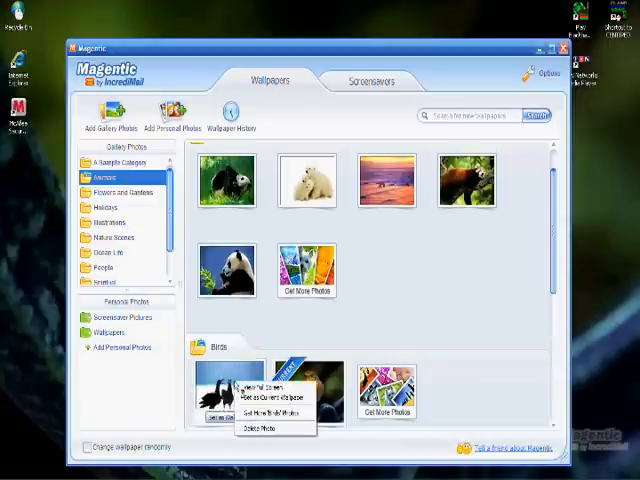
# Delete the dark-birds-on-snow photo from the Birds group and confirm.
pyautogui.click(263, 435)
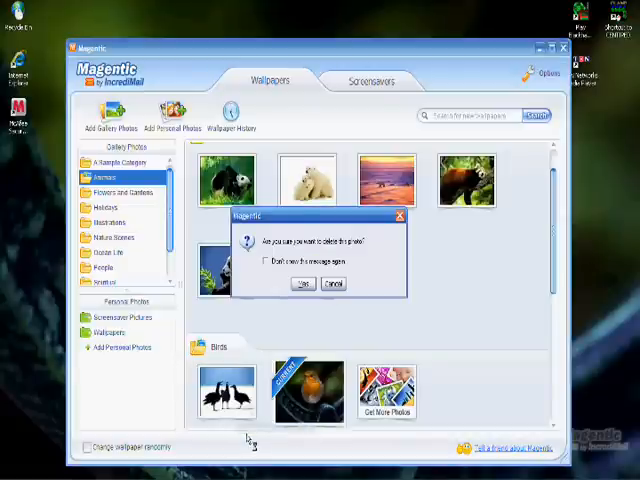
pyautogui.click(301, 283)
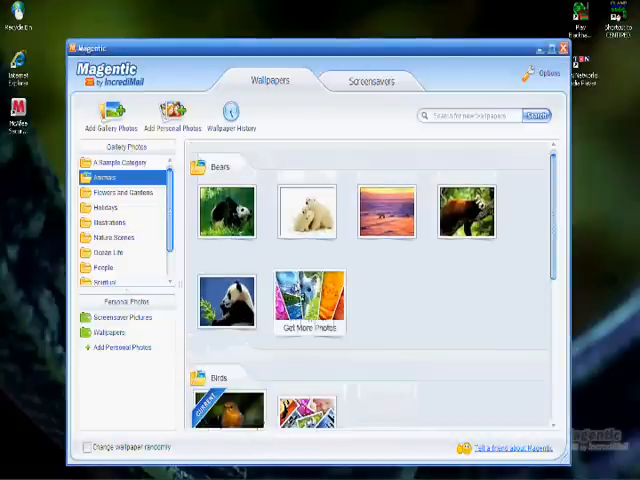